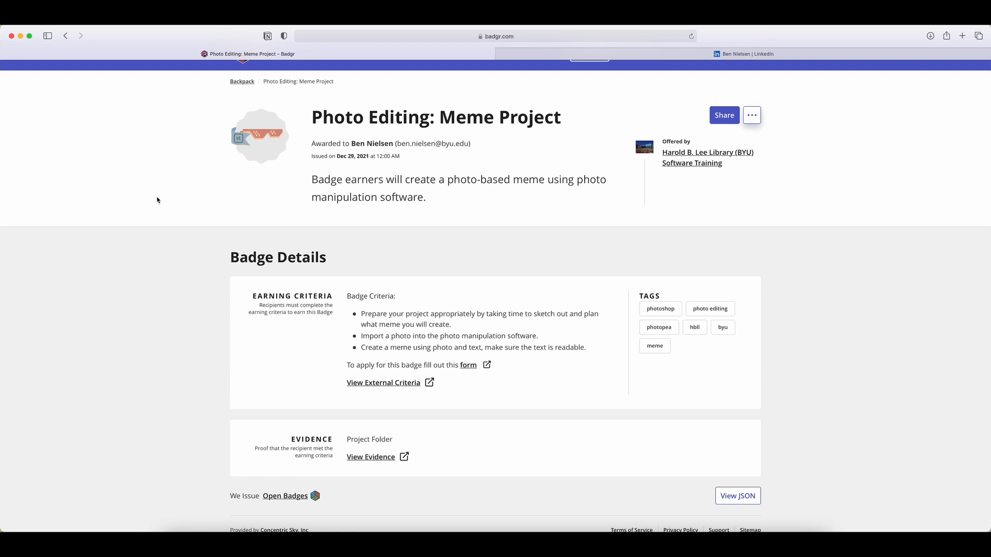
{"action": "mouse_move", "coordinate": [397, 249]}
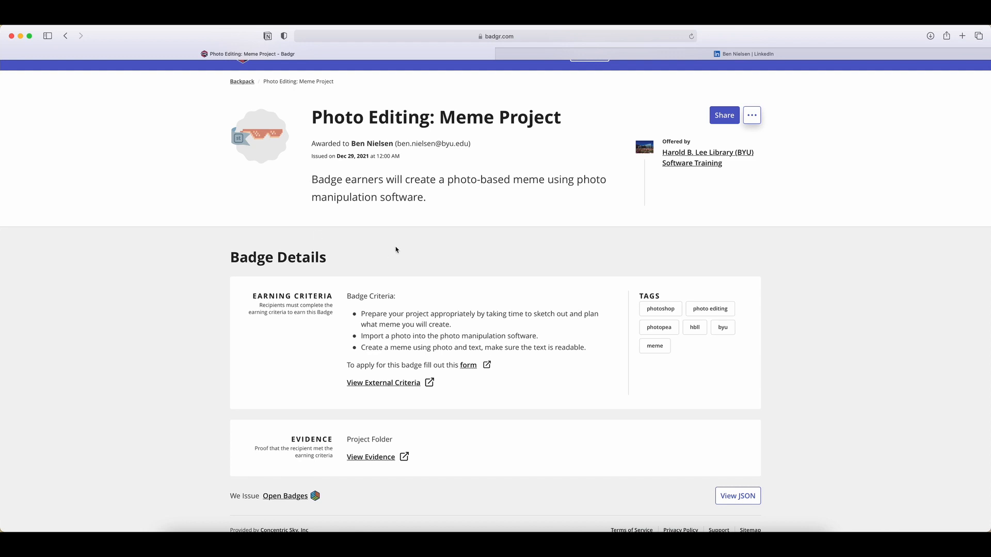
{"action": "mouse_move", "coordinate": [378, 242]}
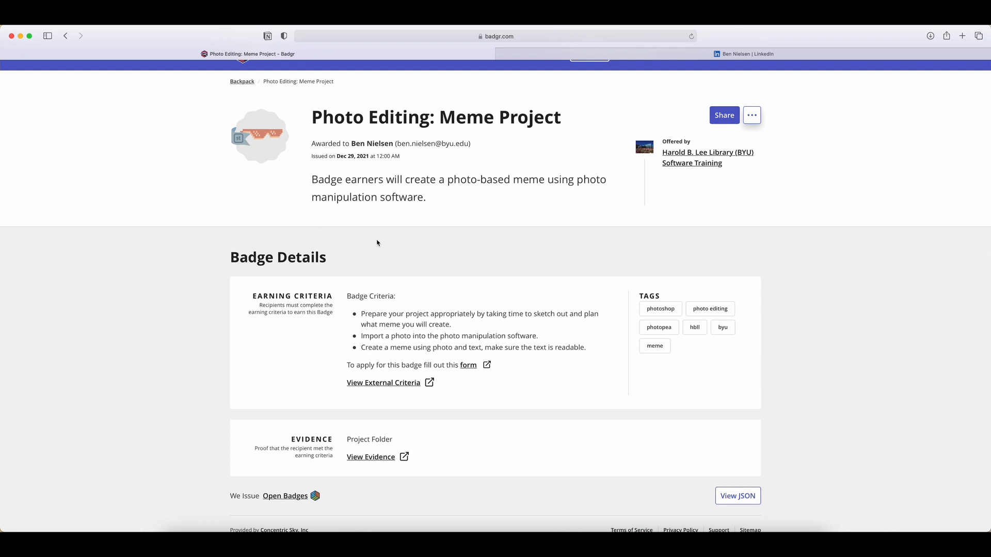
{"action": "mouse_move", "coordinate": [380, 245]}
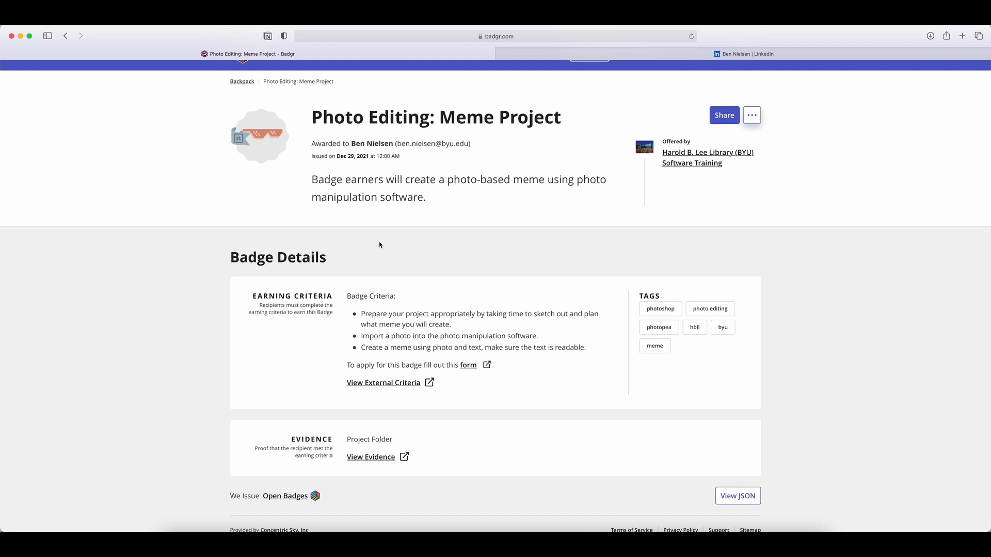
{"action": "mouse_move", "coordinate": [525, 223]}
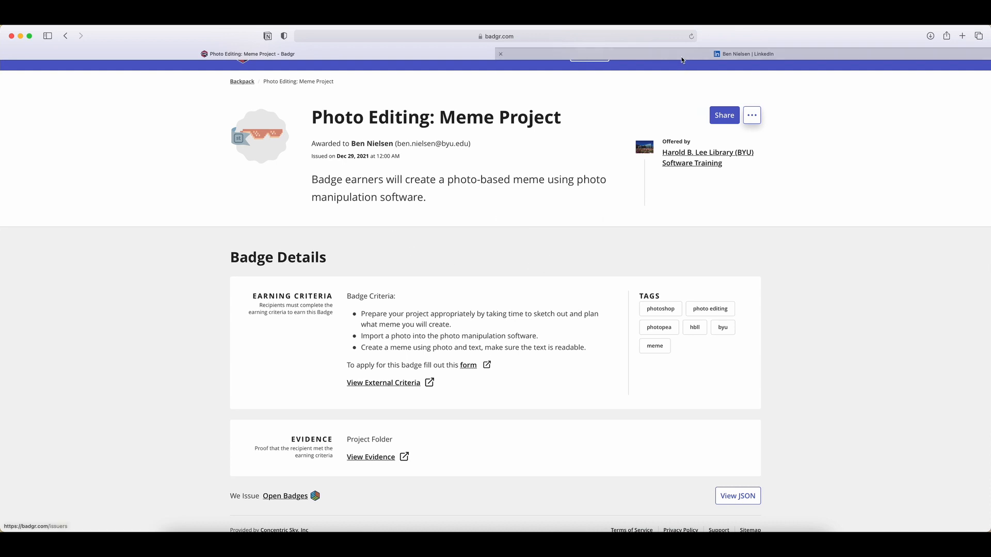
Start adding a license or certification via Add profile section, and copy the badge title in Badgr
{"action": "left_click", "coordinate": [743, 53]}
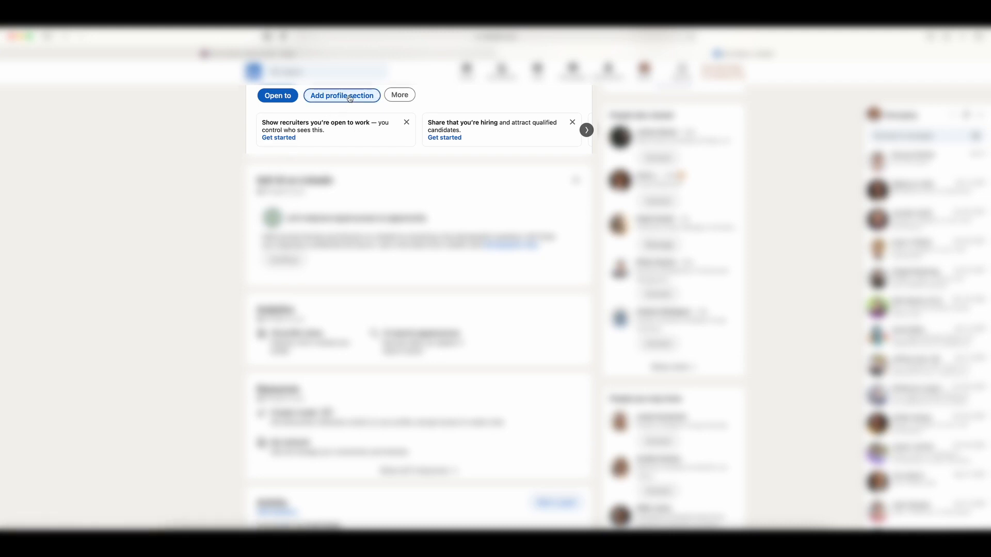
{"action": "left_click", "coordinate": [342, 95]}
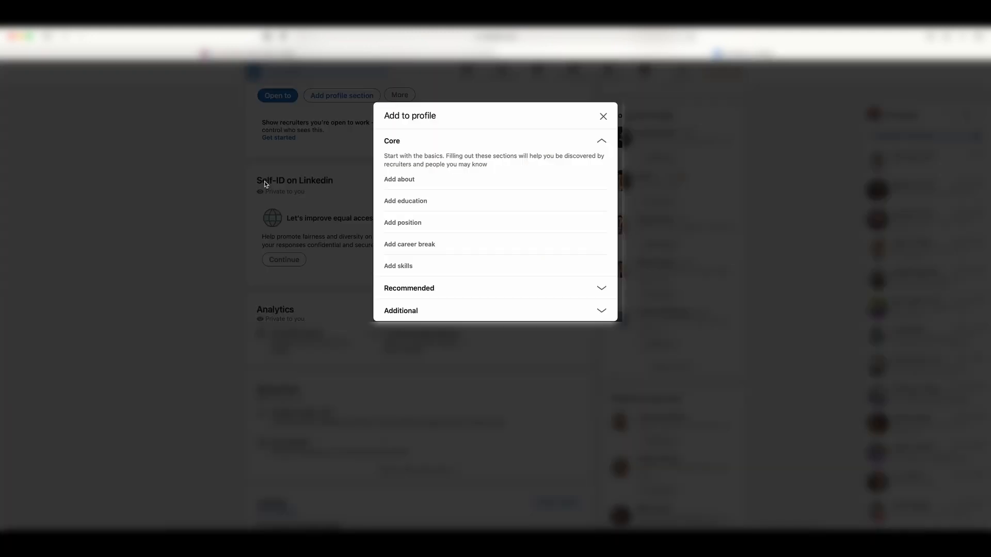
{"action": "mouse_move", "coordinate": [475, 231]}
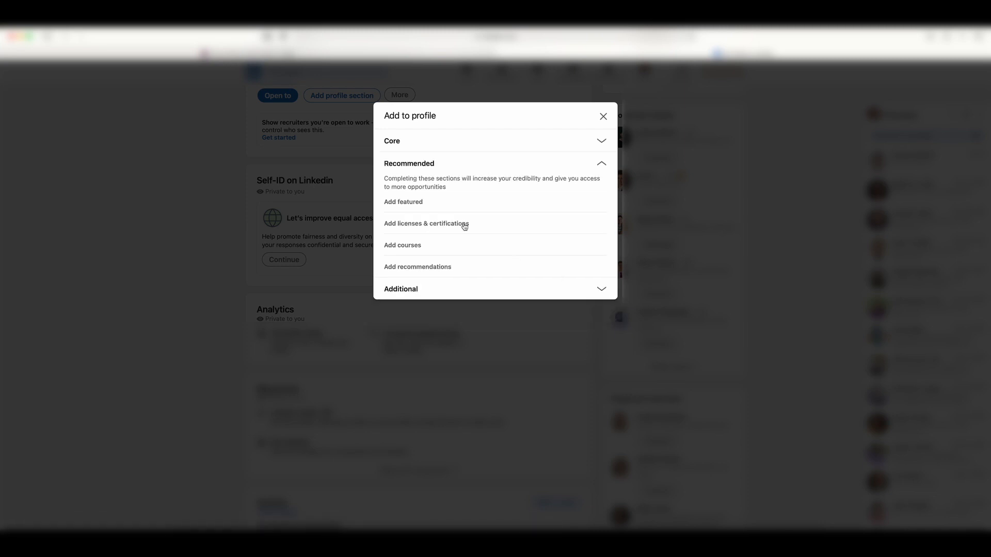
{"action": "left_click", "coordinate": [603, 115]}
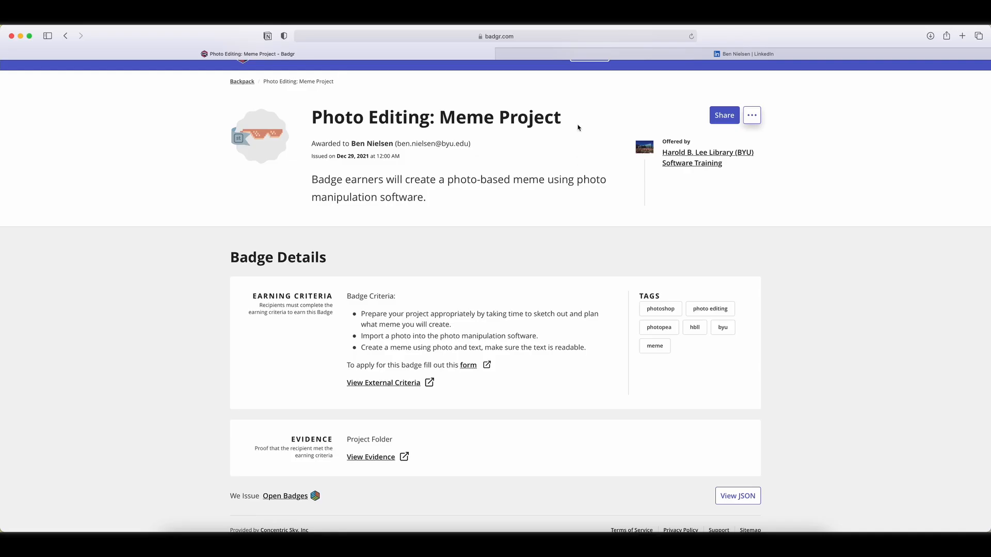
{"action": "triple_click", "coordinate": [435, 117]}
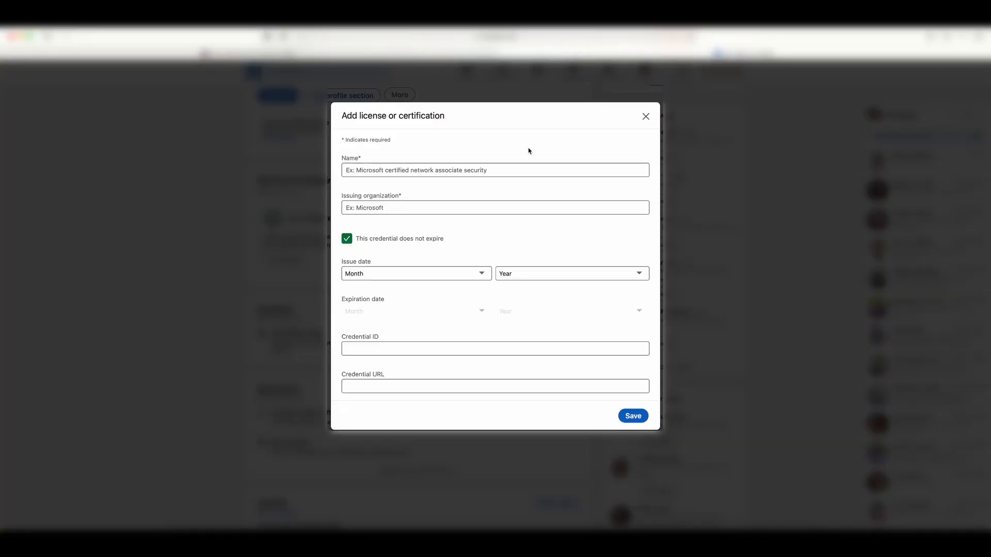
Fill in name 'Photo Editing: Meme Project' and issuing organization Harold B. Lee Library, then reach the issue date fields
{"action": "type", "text": "Photo Editing: Meme Project"}
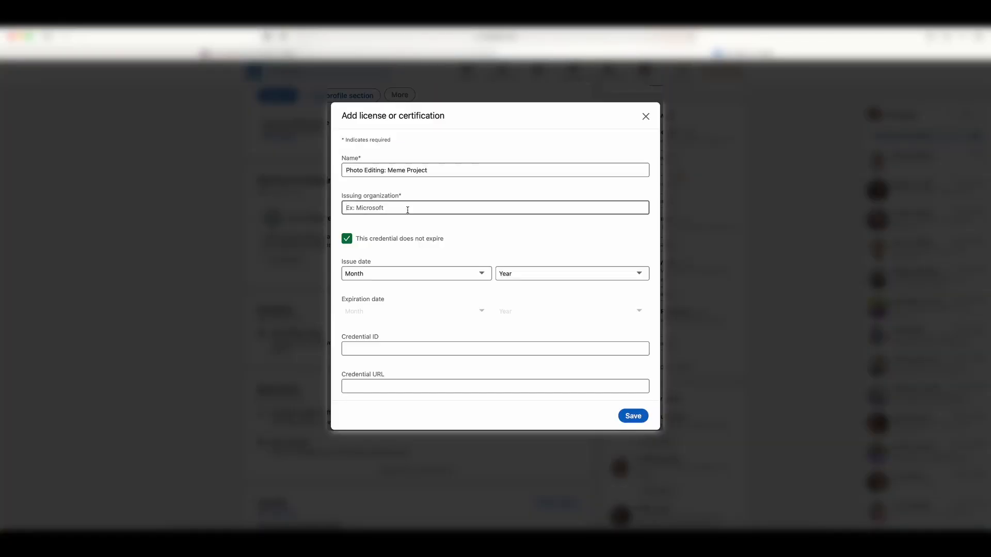
{"action": "type", "text": "Haro"}
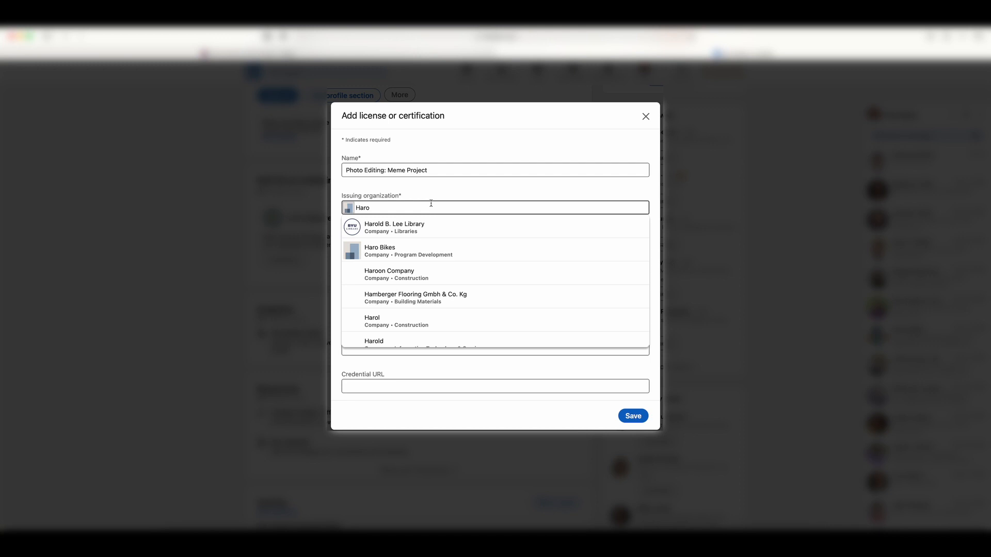
{"action": "mouse_move", "coordinate": [374, 231]}
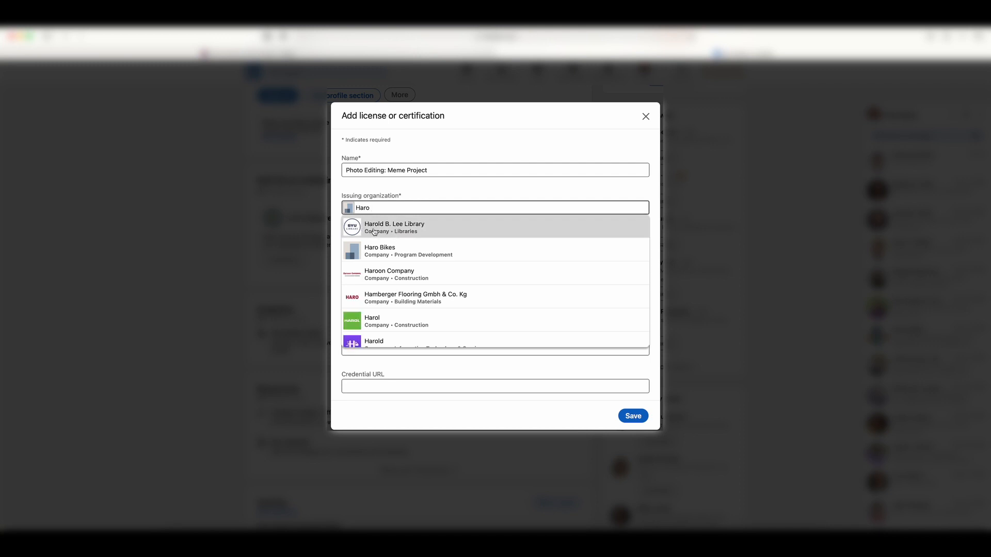
{"action": "left_click", "coordinate": [394, 227]}
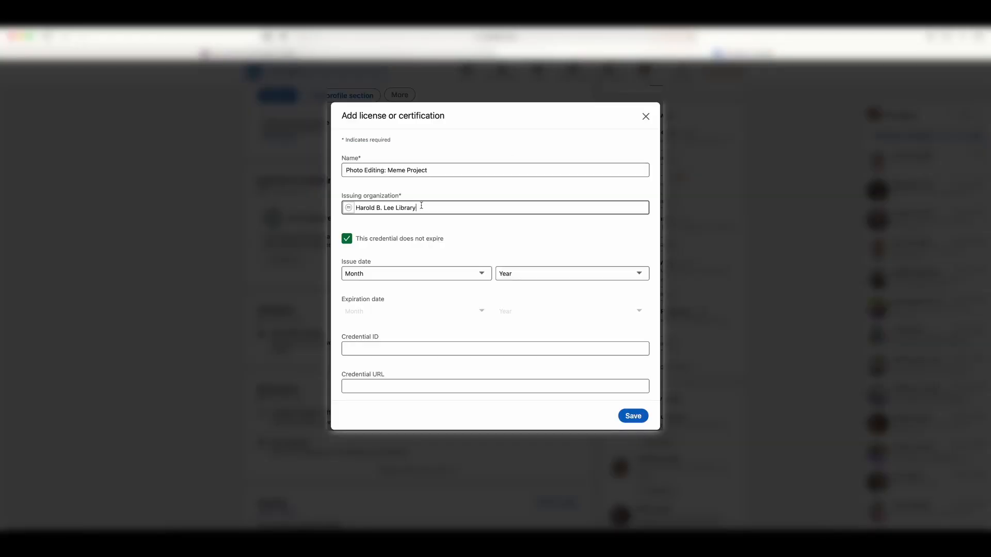
{"action": "left_click", "coordinate": [417, 274]}
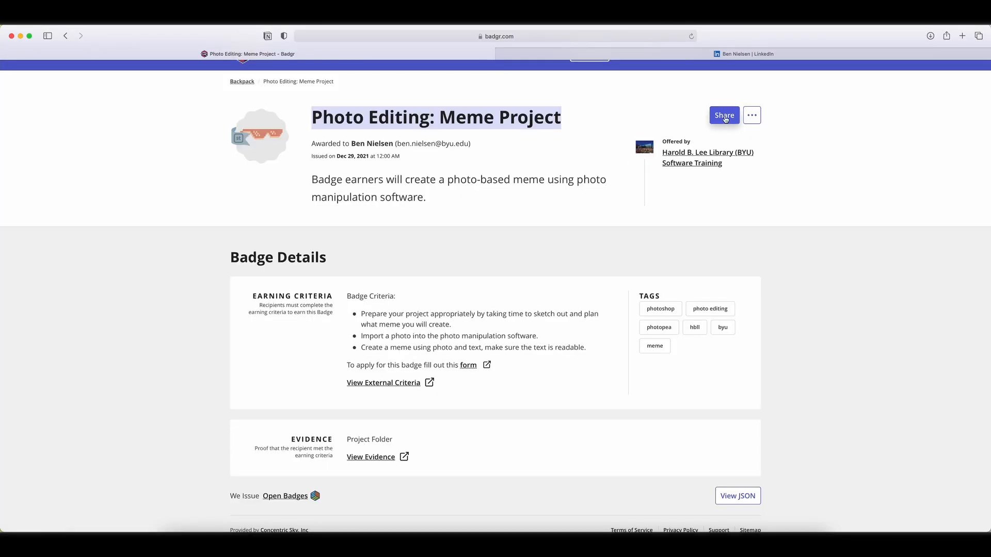
Use Share on the Badgr badge page to copy its public link
{"action": "left_click", "coordinate": [724, 116]}
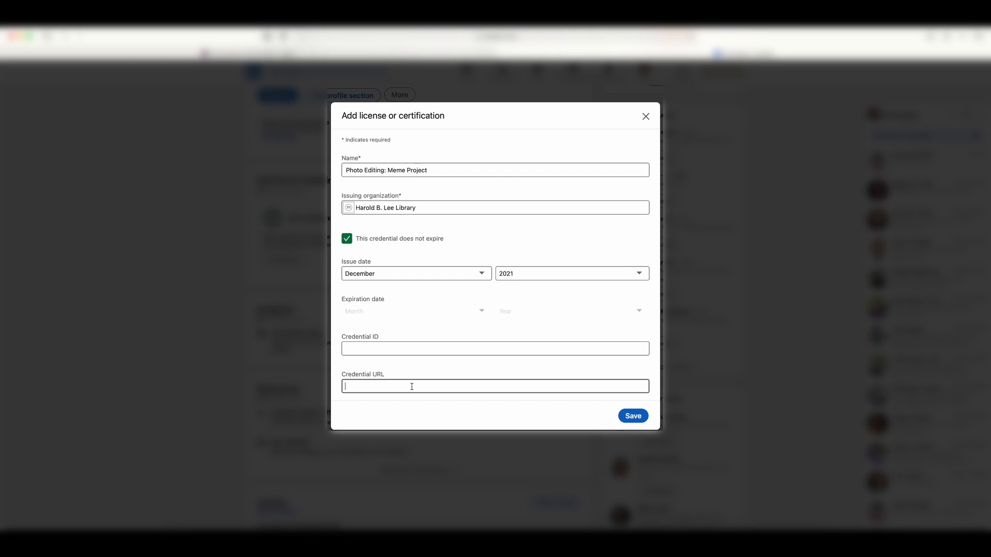
Add the api.badgr.io public assertion link as Credential URL, save, and verify via Show credential
{"action": "type", "text": "https://api.badgr.io/public/assertions/iKKKRQCjSmKd7rliOic-Lg?identity__email=ben.nielsen%40byu.edu"}
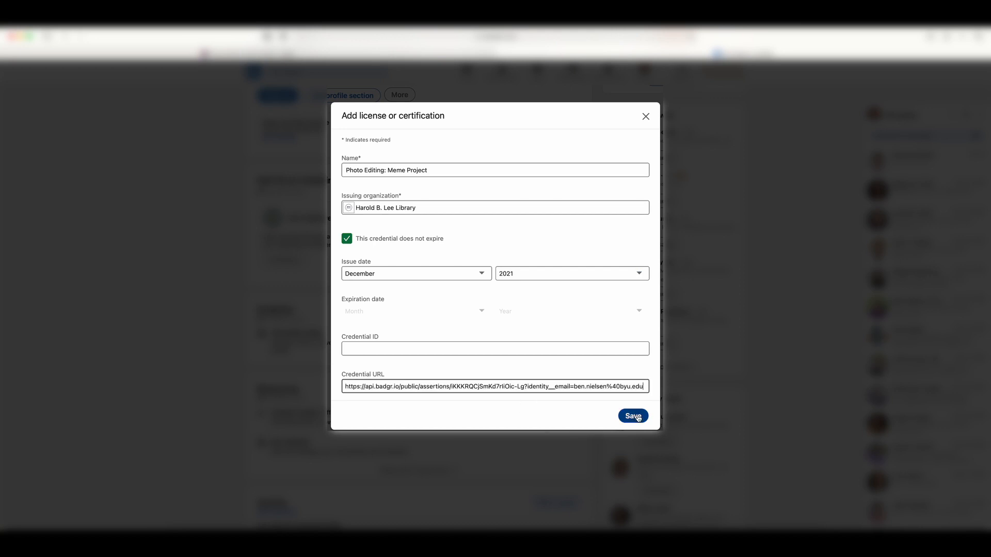
{"action": "left_click", "coordinate": [632, 416]}
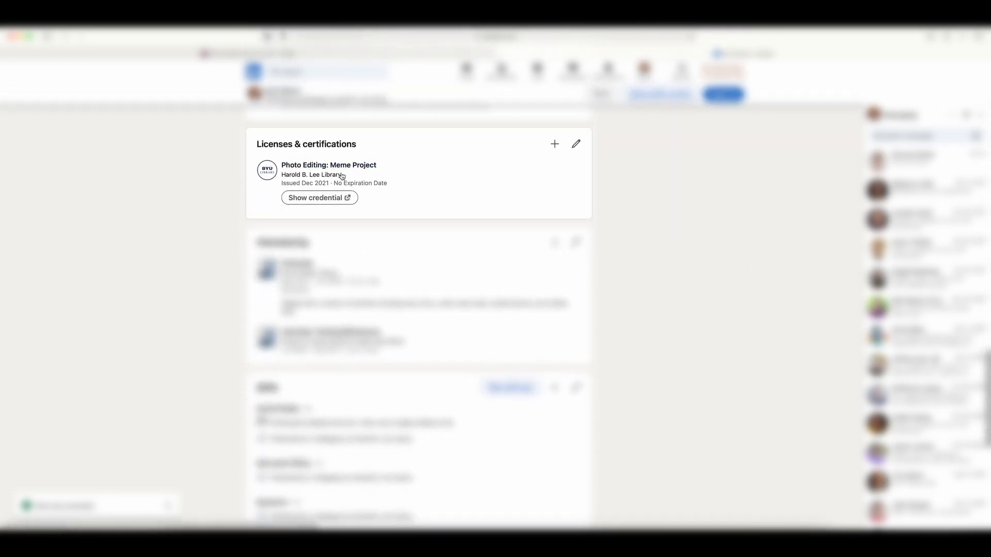
{"action": "mouse_move", "coordinate": [337, 186]}
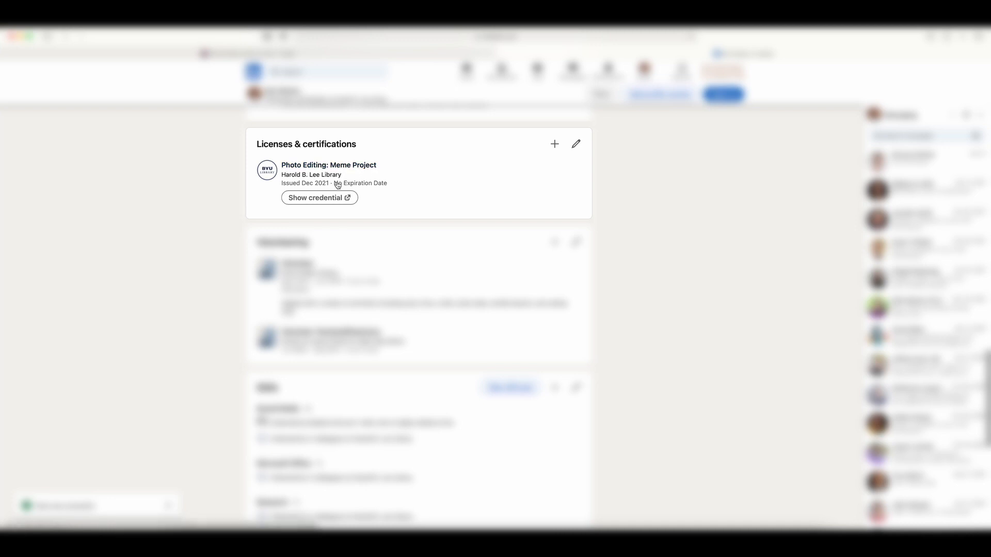
{"action": "left_click", "coordinate": [320, 198]}
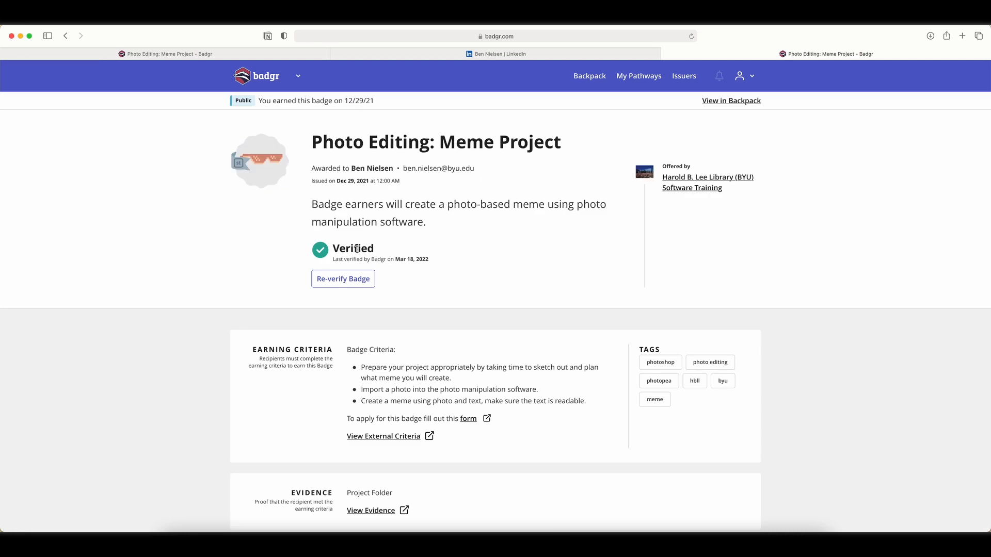
{"action": "mouse_move", "coordinate": [431, 226]}
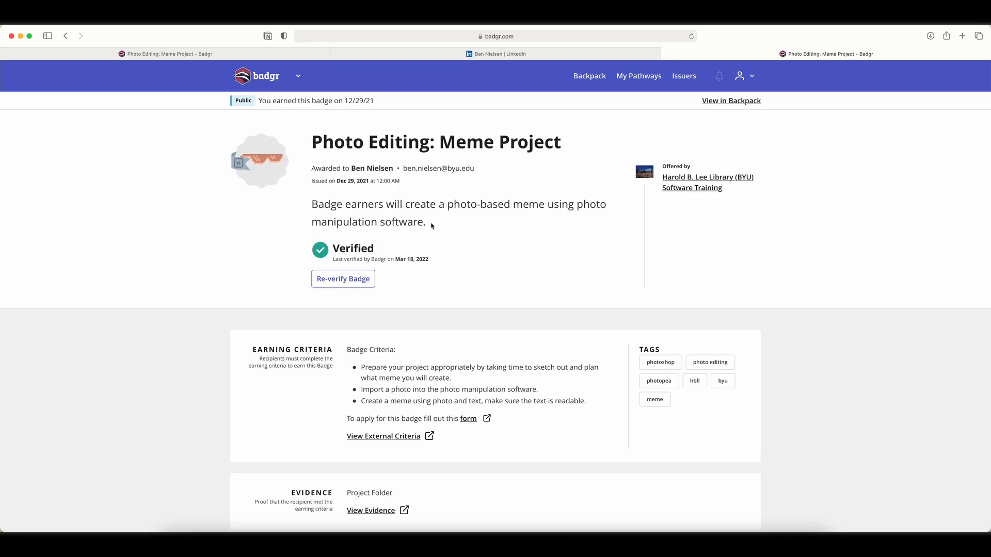
{"action": "scroll", "scroll_direction": "down", "scroll_amount": 3}
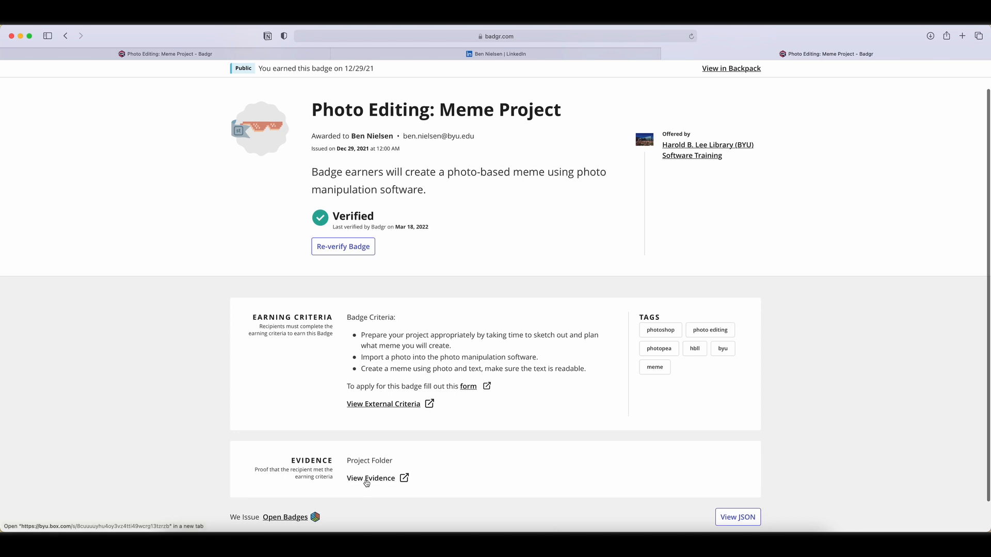
{"action": "mouse_move", "coordinate": [595, 171]}
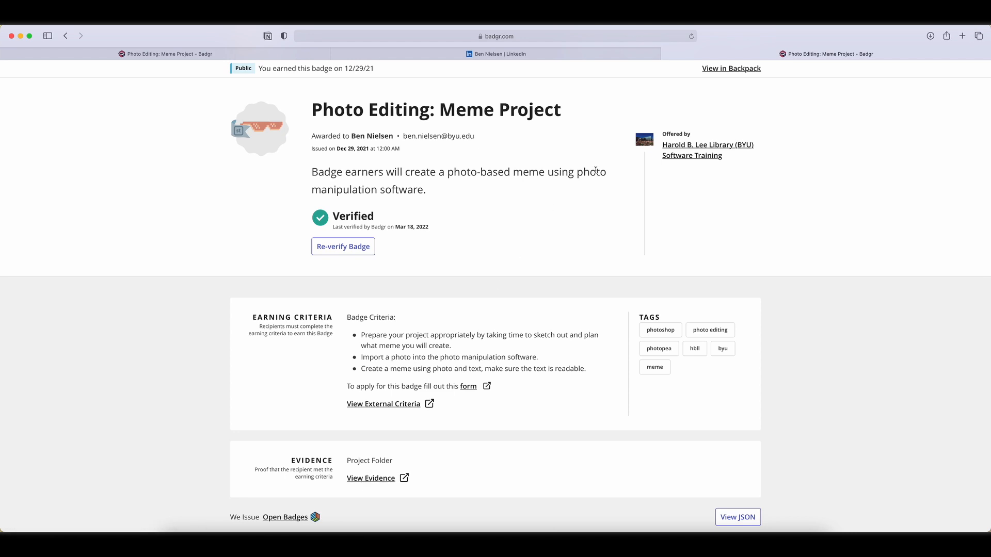